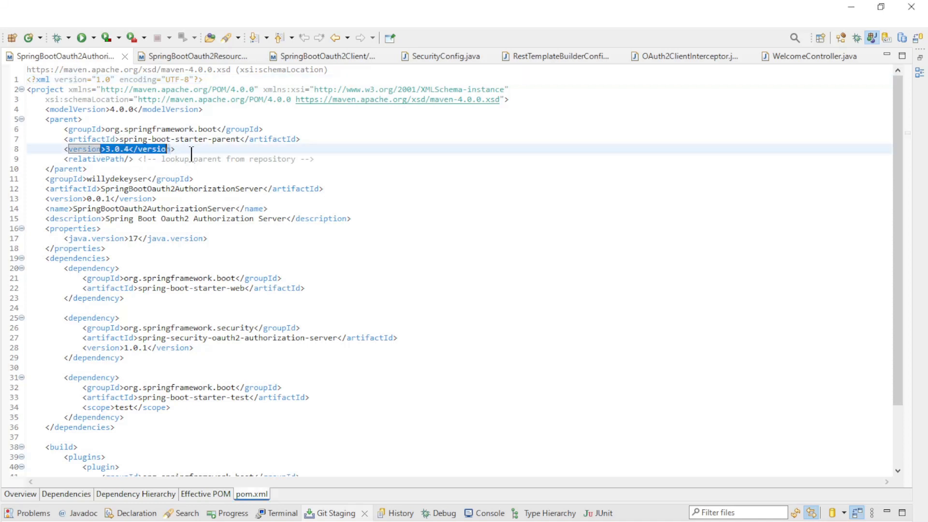
Step: Compare the resource server and client pom.xml files, highlighting the Spring Boot parent 3.0.4 version in each
click(172, 149)
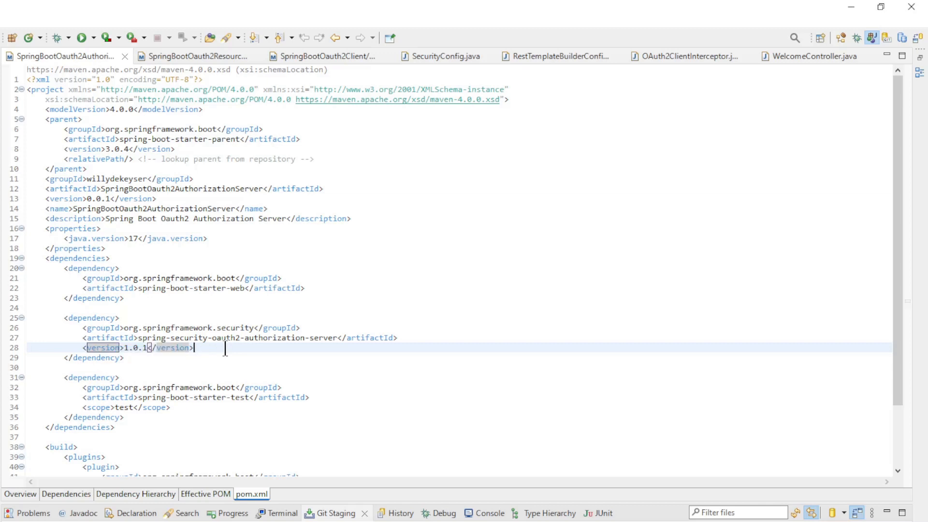
click(199, 56)
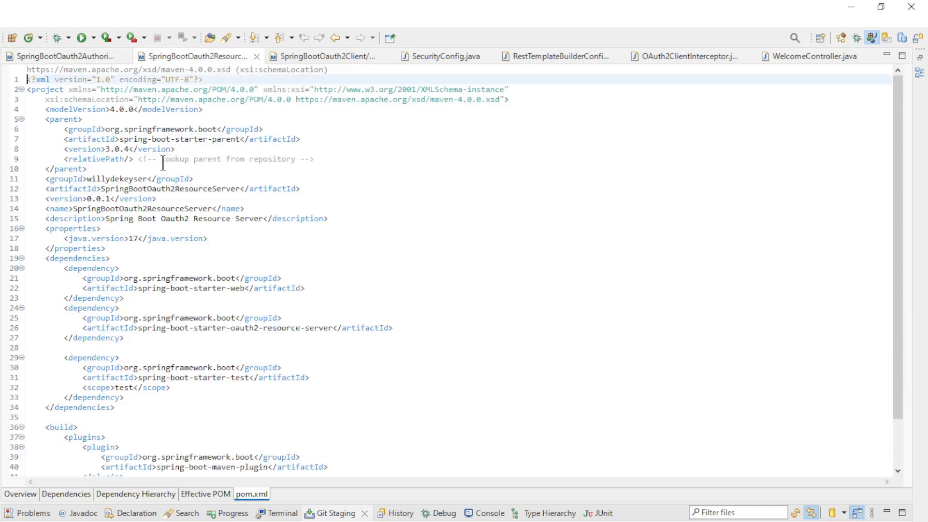
double_click(119, 149)
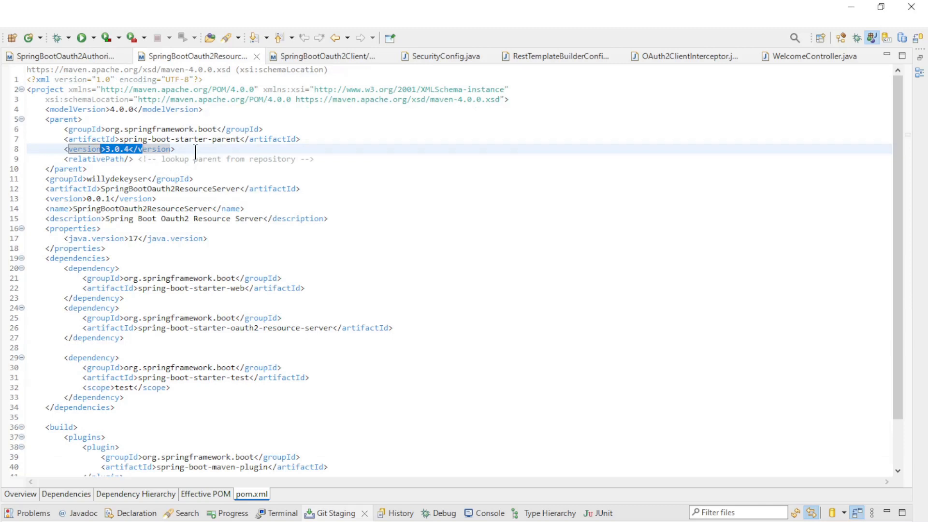
click(322, 56)
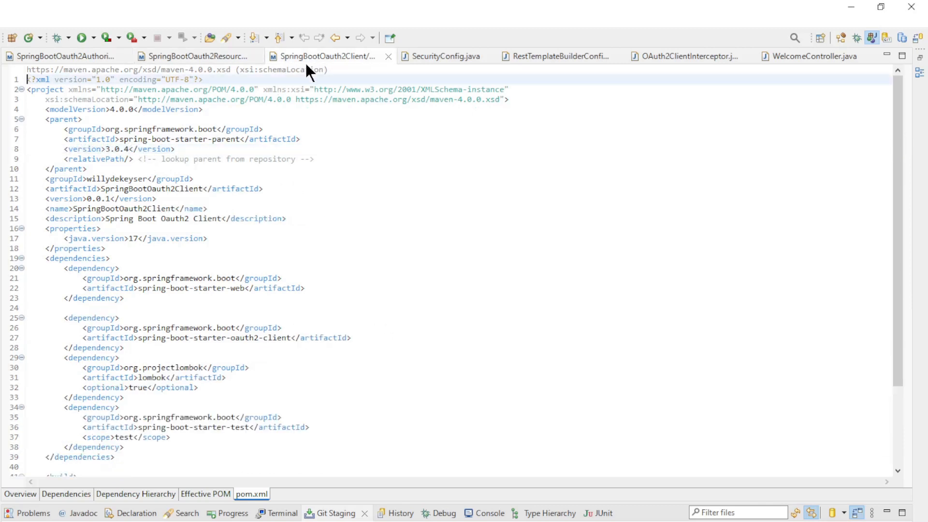
double_click(130, 149)
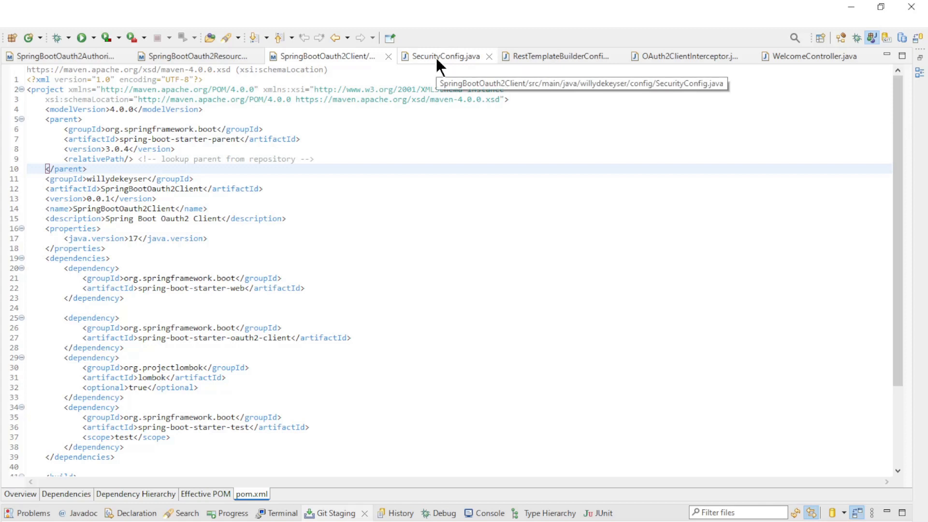
Step: Review SecurityConfig's filter chain disabling csrf and cors, permitting all requests with oauth2Login and oauth2Client
click(446, 55)
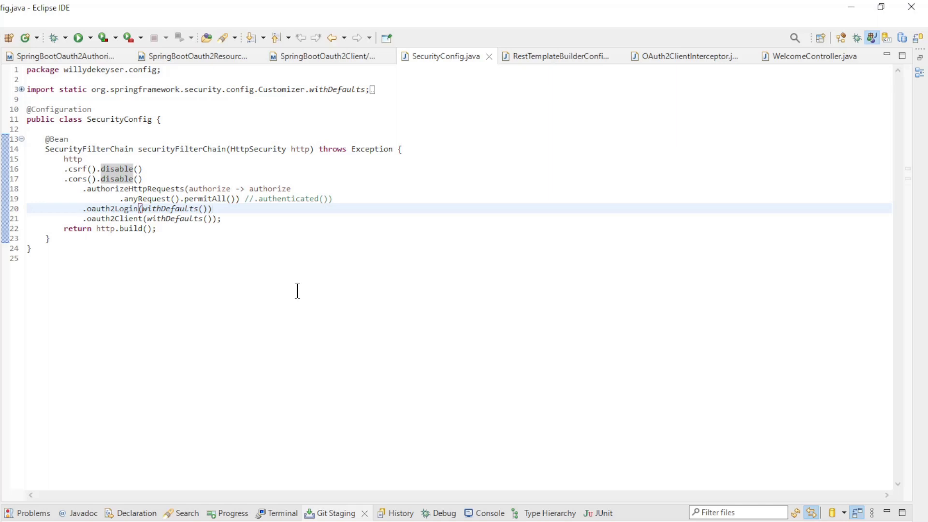
click(213, 209)
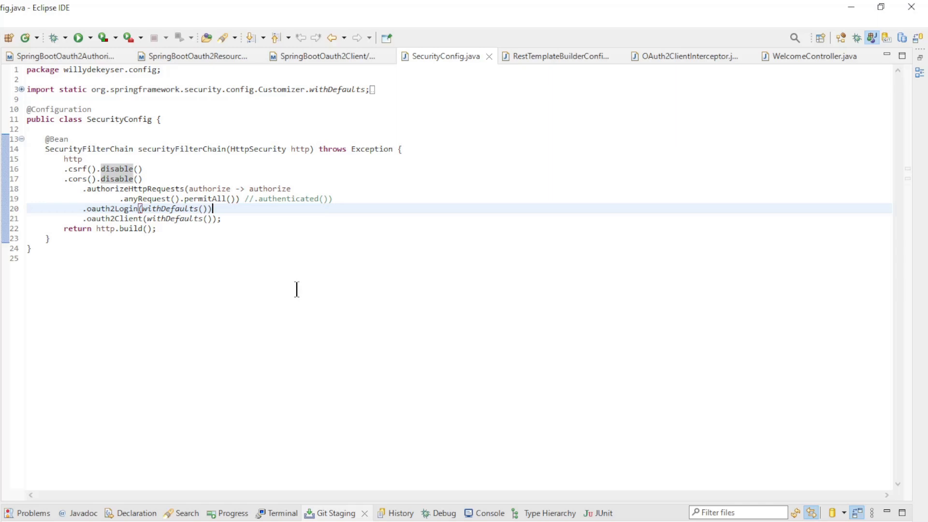
mouse_move(300, 291)
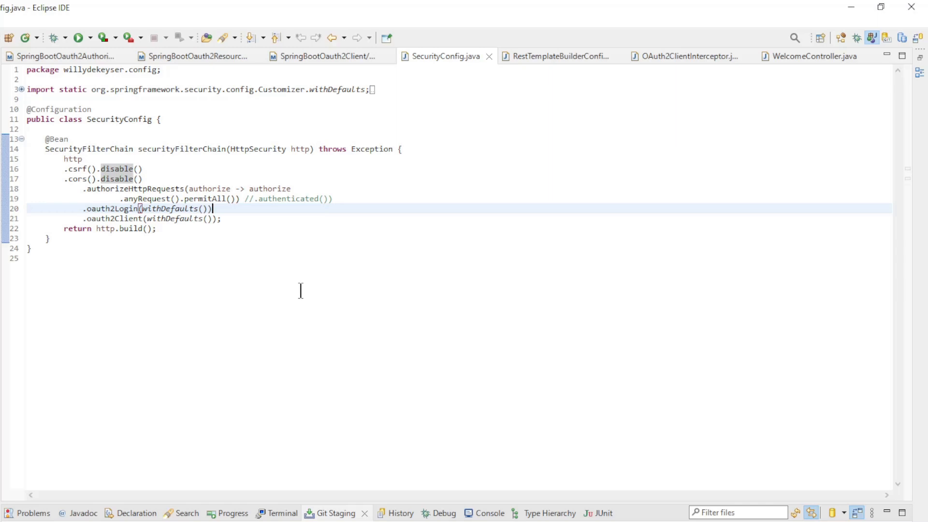
click(82, 119)
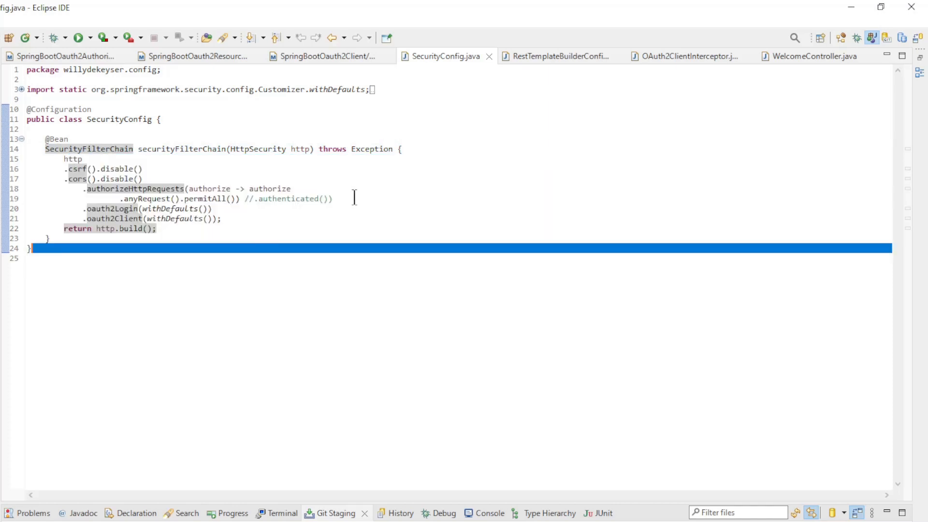
click(557, 56)
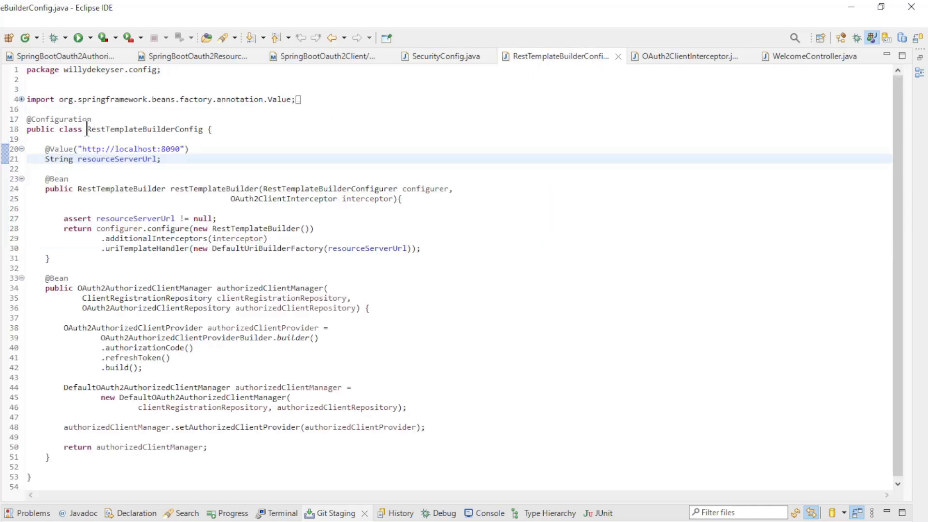
double_click(144, 129)
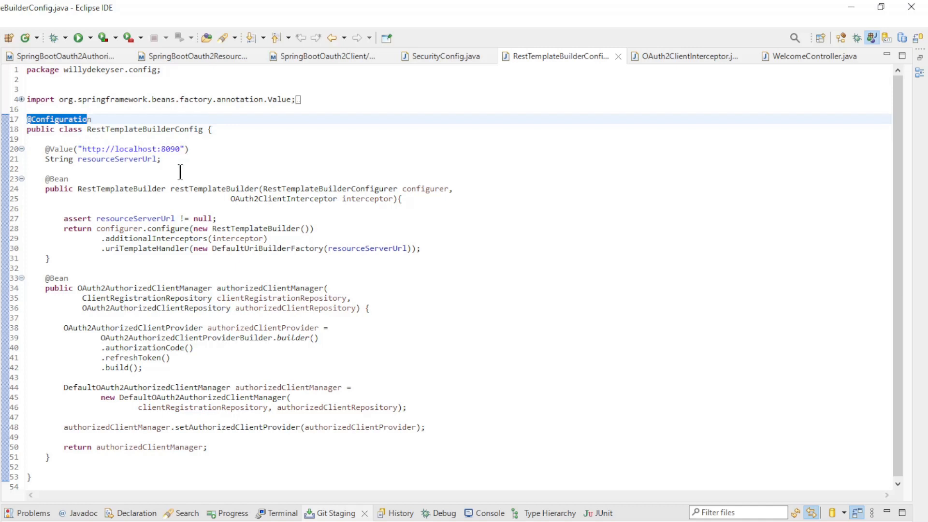
double_click(122, 188)
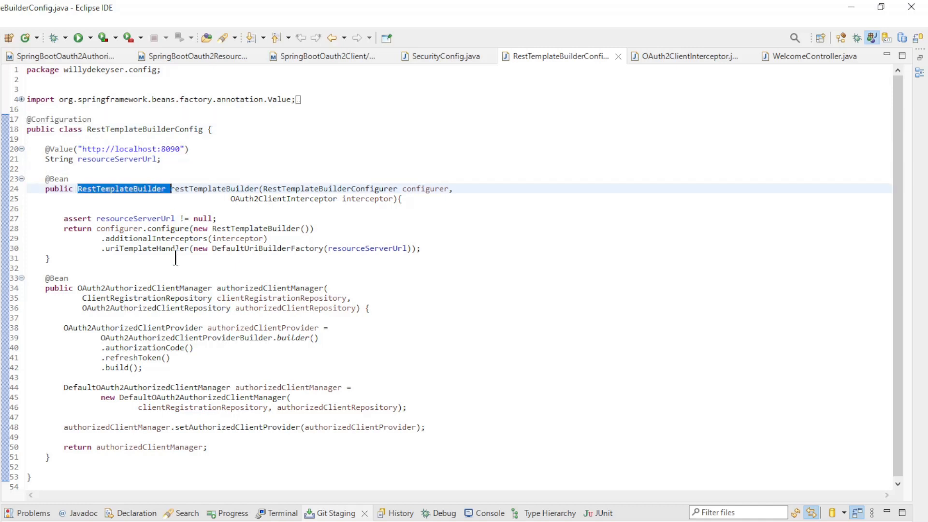
double_click(145, 288)
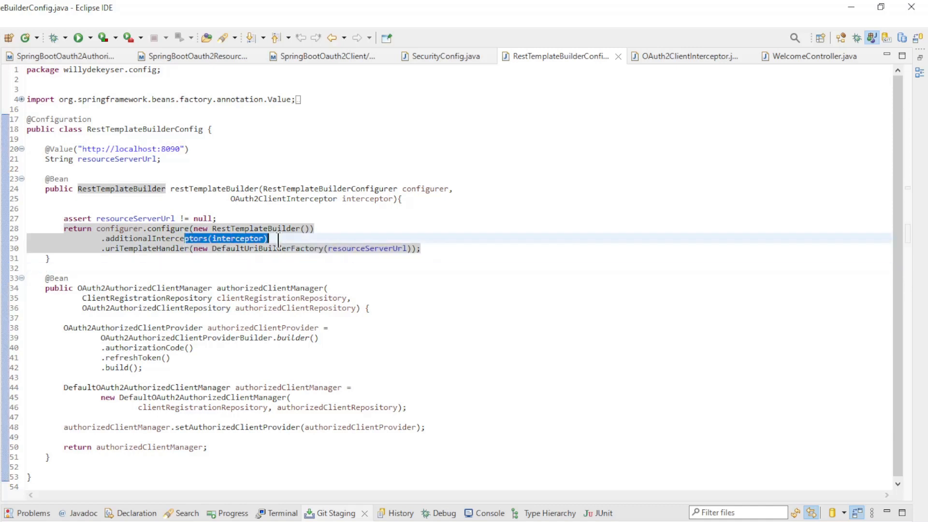
Step: Review the authorized client provider and authorized client manager bean declarations
click(295, 267)
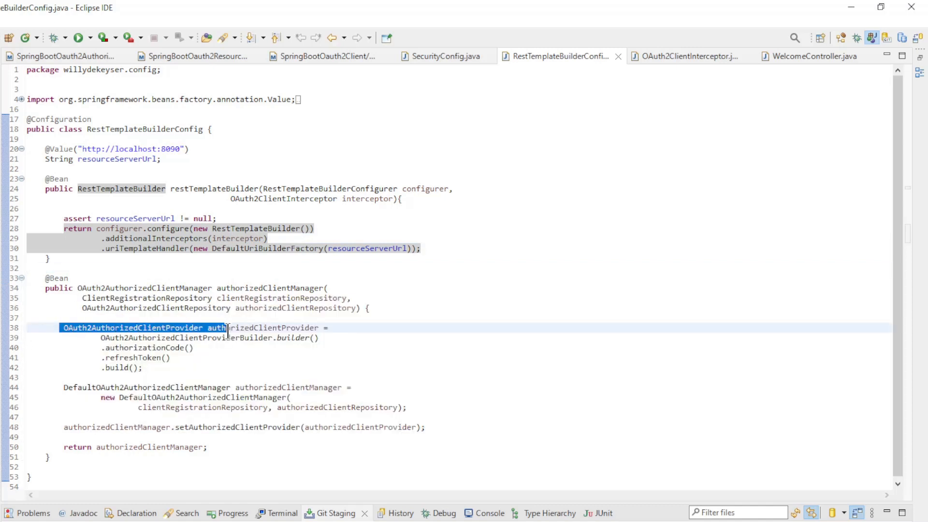
click(228, 367)
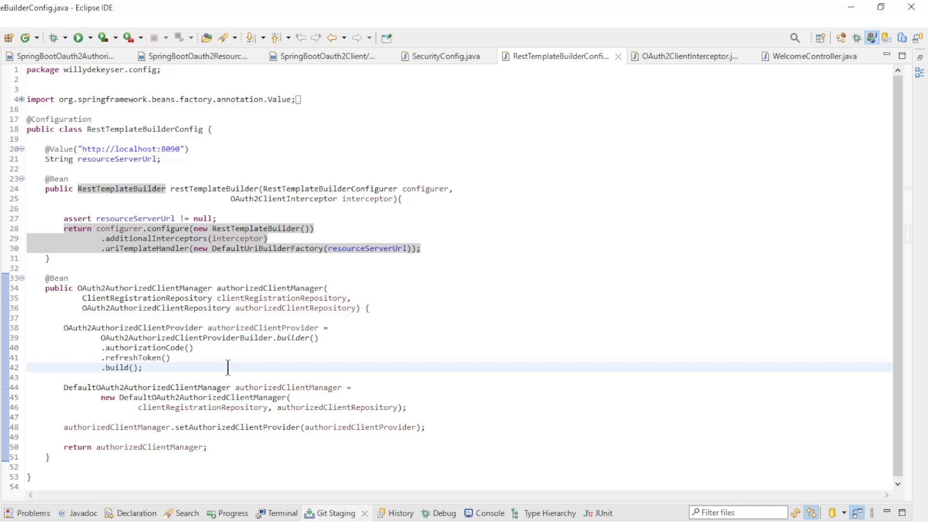
click(142, 365)
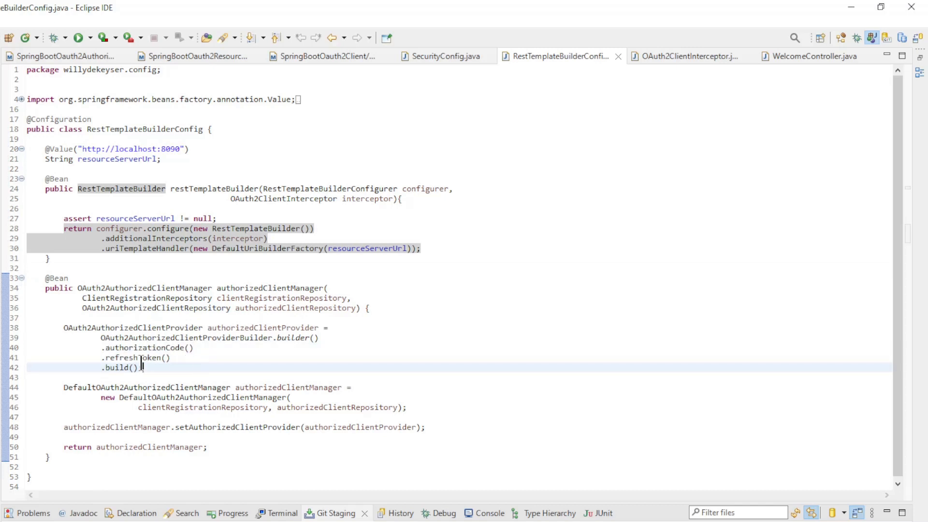
double_click(135, 357)
text(;)
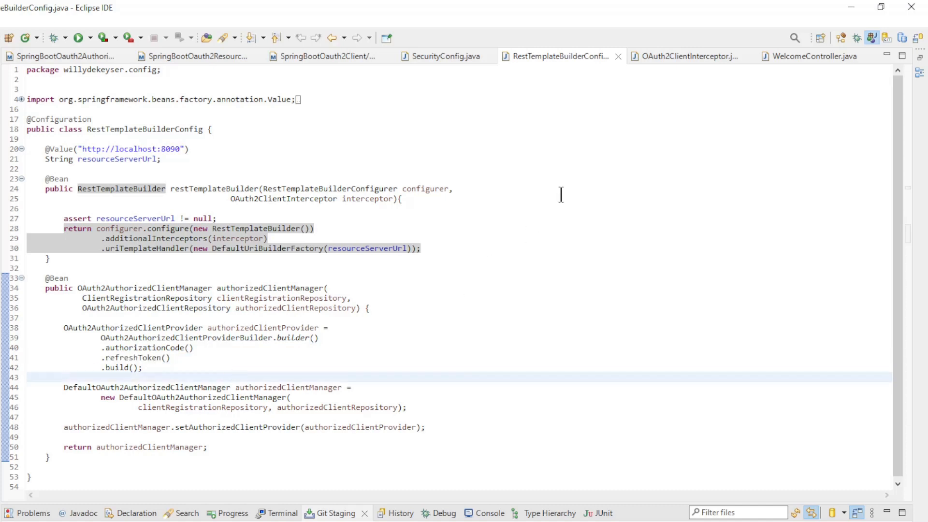
Step: Review OAuth2ClientInterceptor implementing ClientHttpRequestInterceptor and its lines adding the bearer token header
click(686, 55)
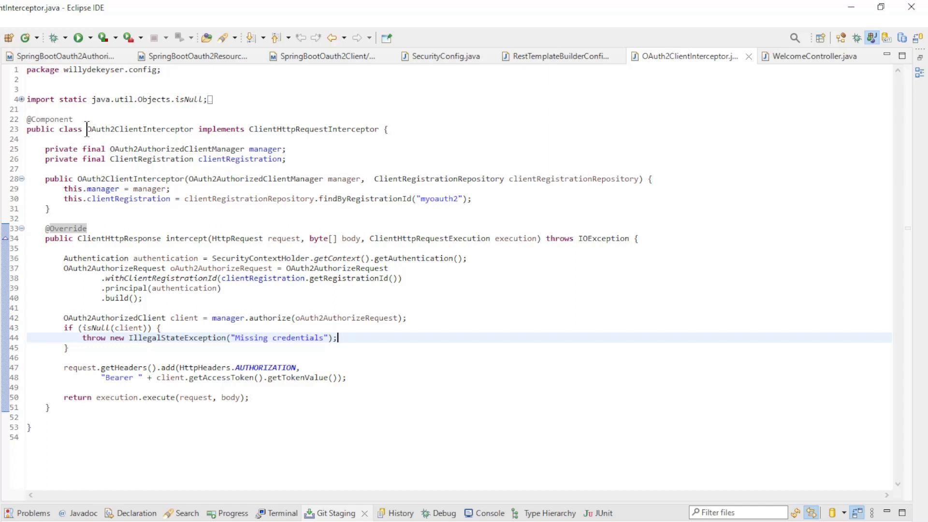
double_click(314, 129)
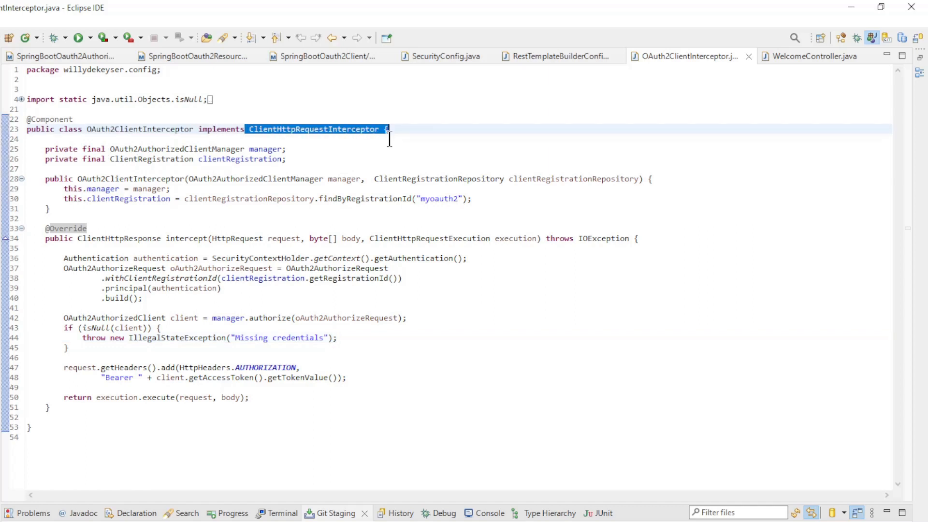
mouse_move(235, 224)
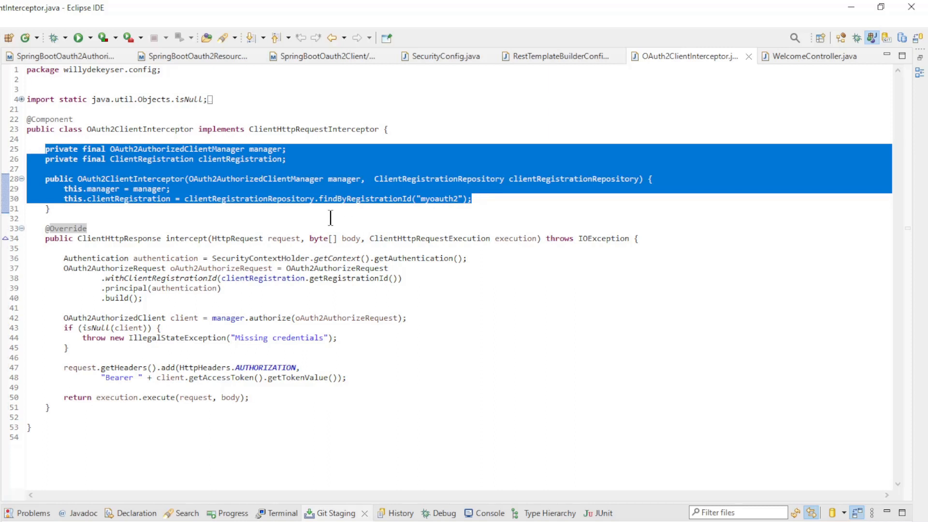
double_click(127, 198)
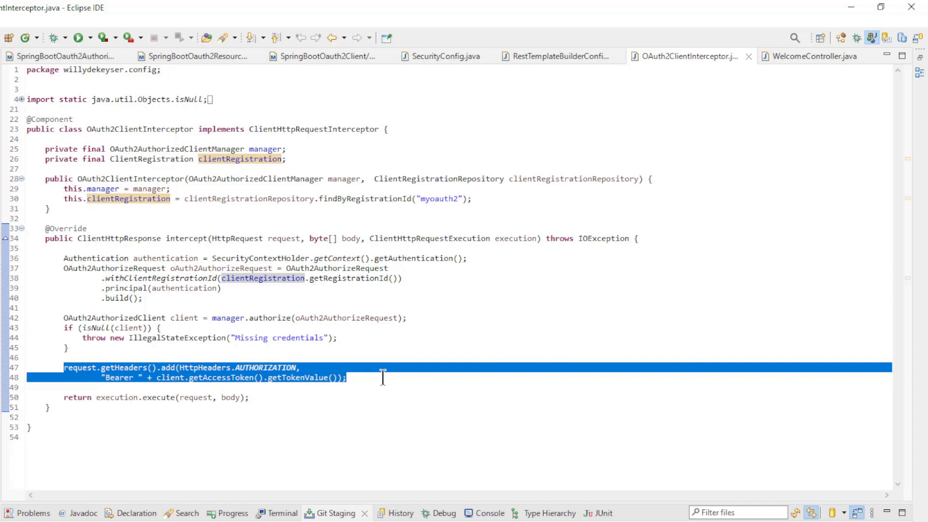
click(436, 332)
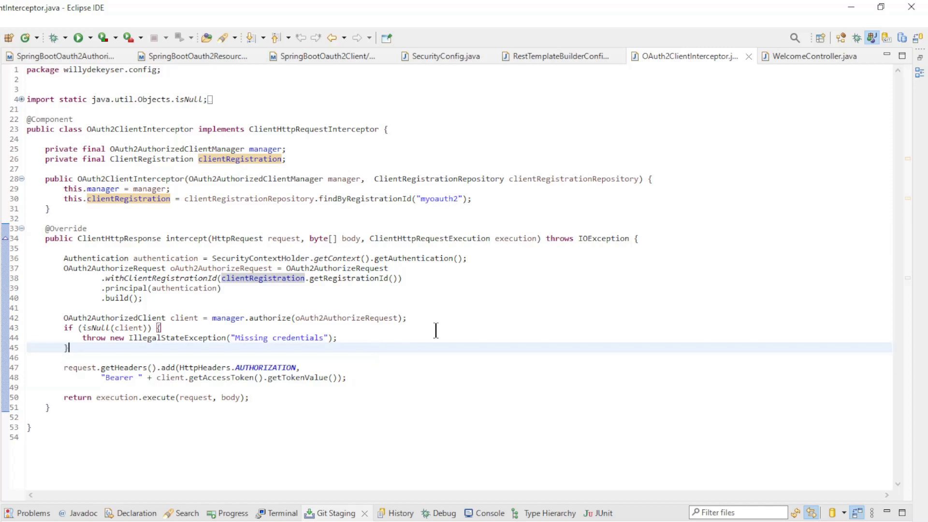
Step: Review WelcomeController's welcome() method building a RestTemplate from the configured builder
click(815, 56)
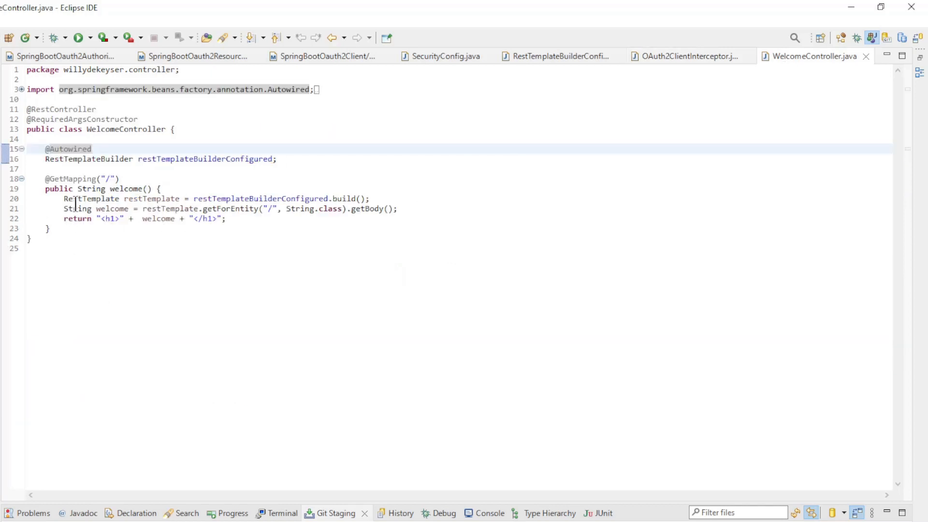
double_click(90, 198)
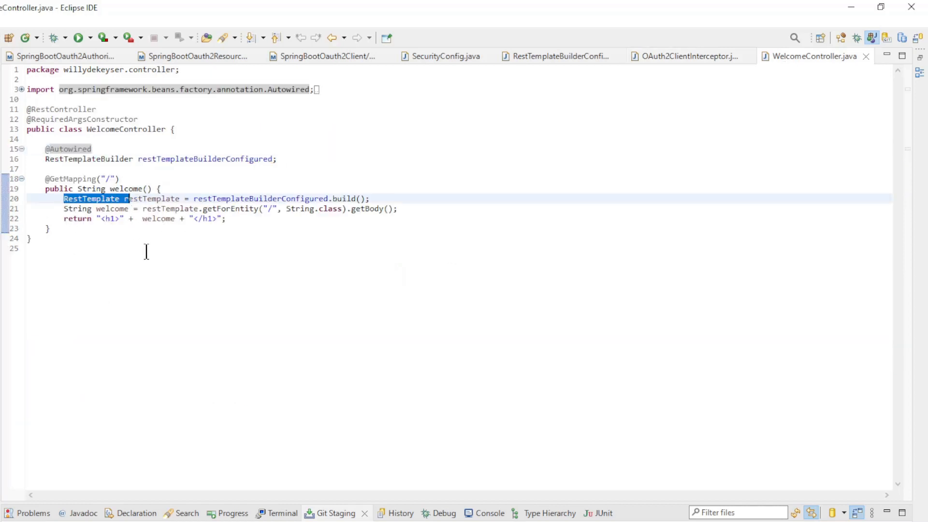